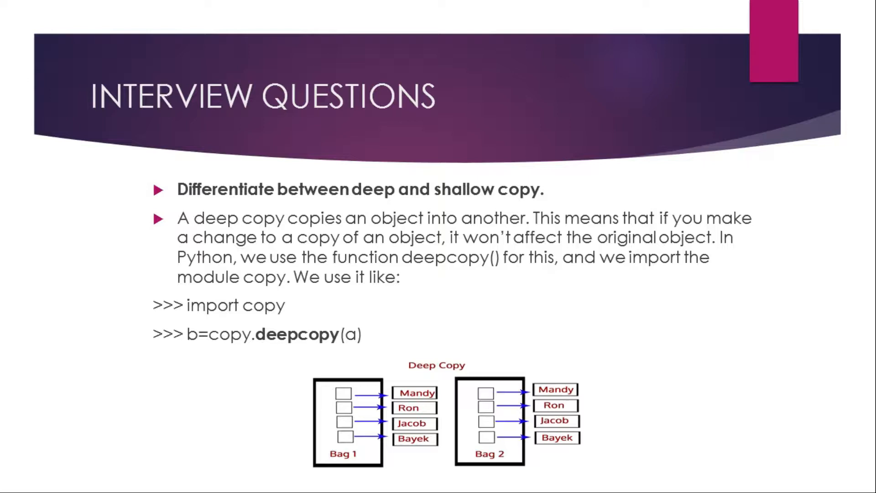
Advance the slideshow from the deep-versus-shallow copy slide to the lists-versus-tuples question
key("Right")
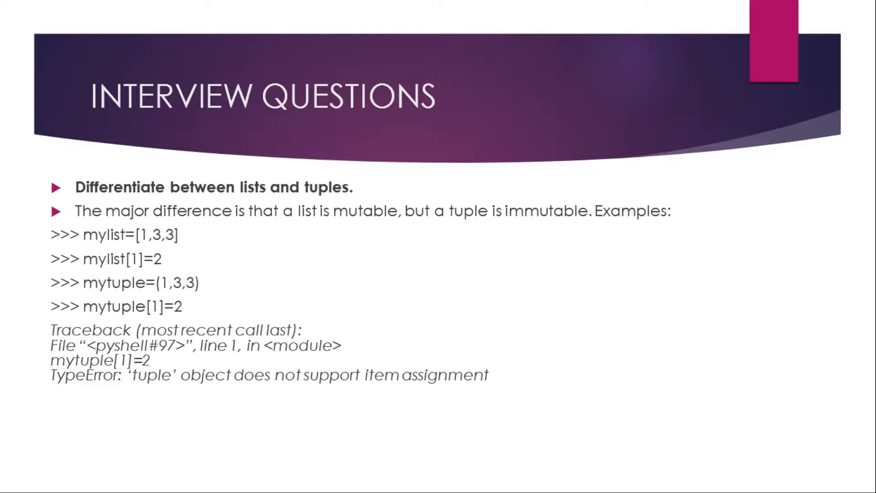
key("Right")
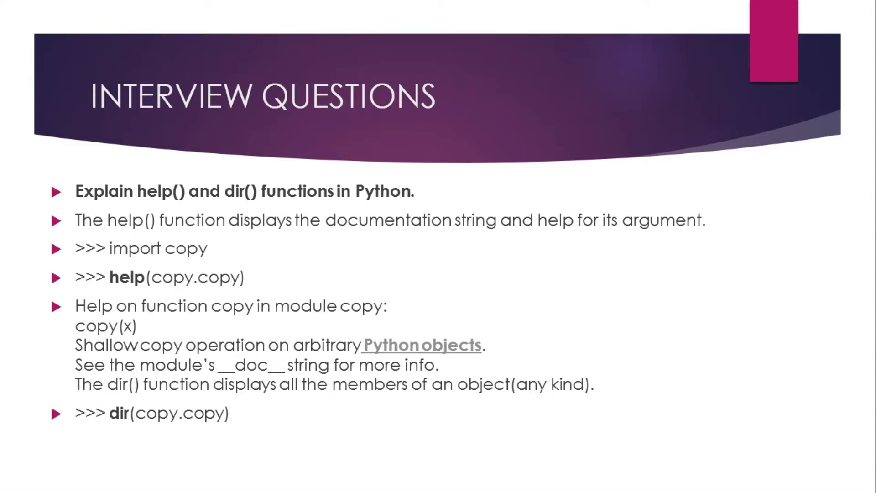
Advance from the help()/dir() slide to the question on memory de-allocation when Python exits
key("Right")
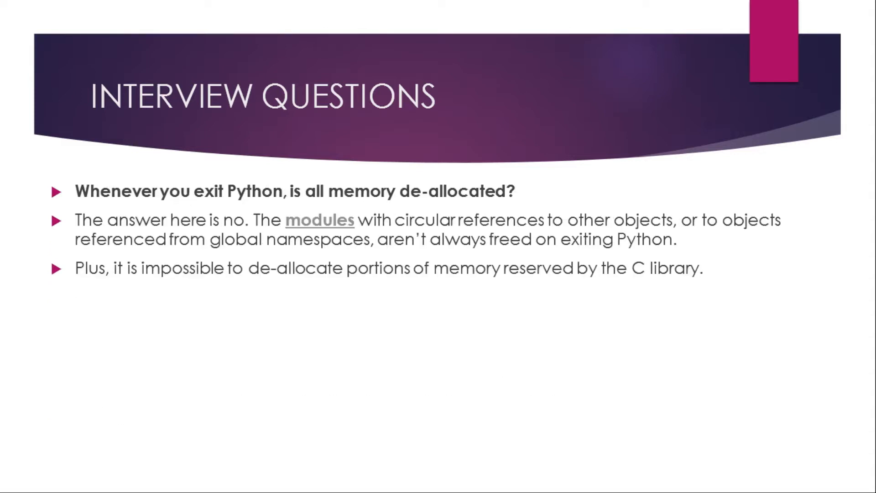